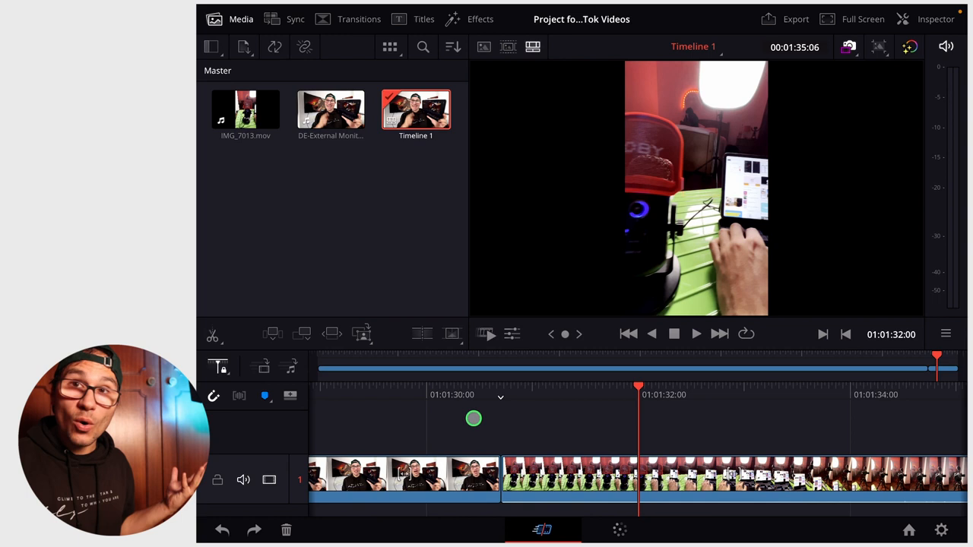
- Bring up the context menu of actions for Timeline 1 in the Media Pool
right_click(417, 110)
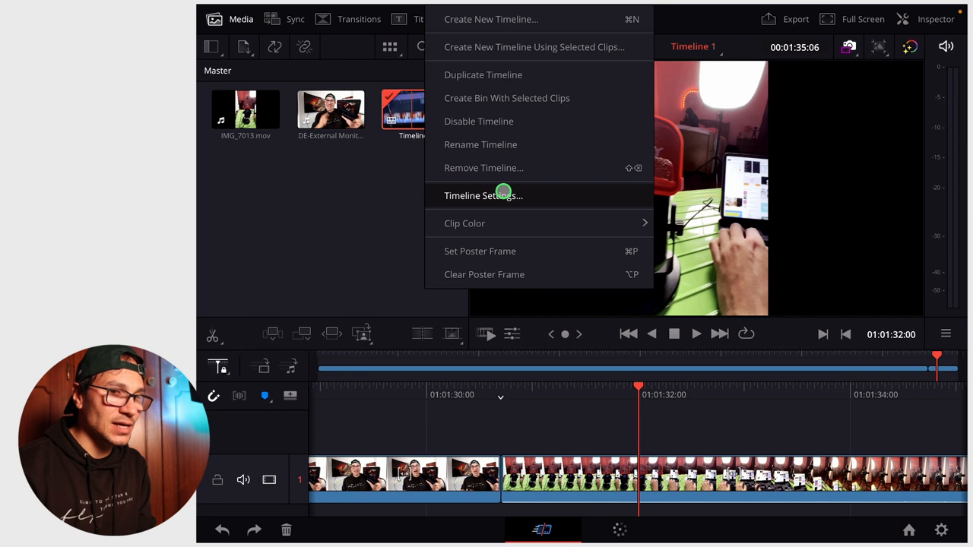
click(483, 195)
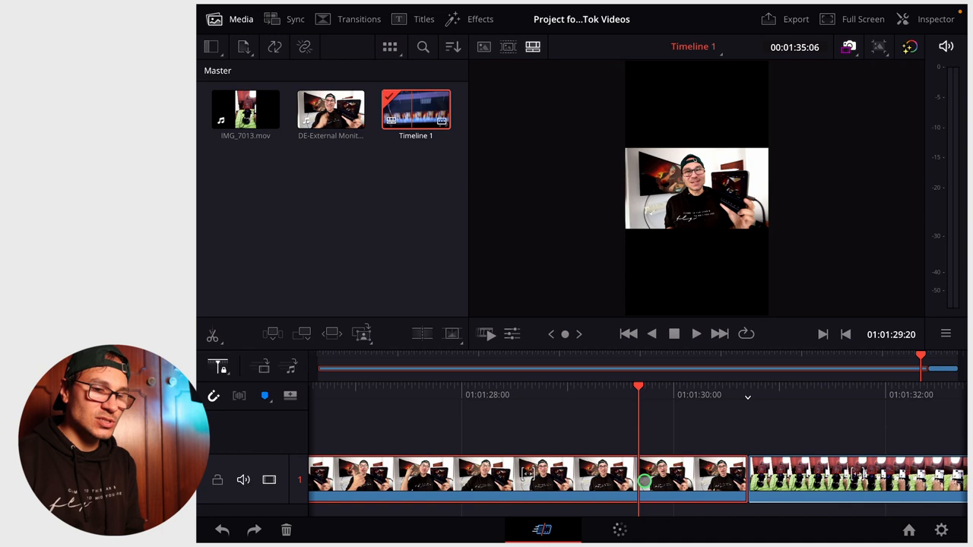
- Show the project's Master Settings with its 1920 x 1080 HD timeline resolution
click(936, 19)
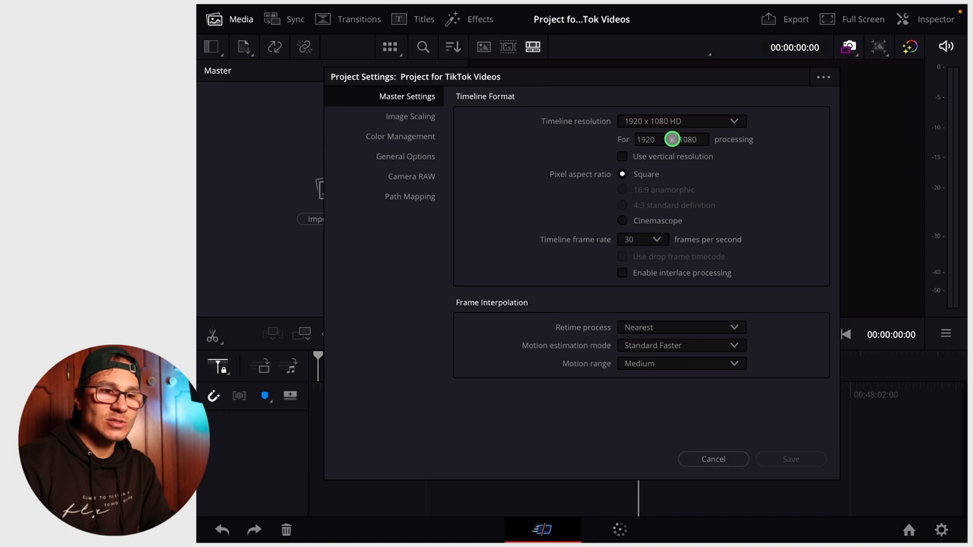
- Begin re-entering the timeline resolution width of 1920 on the numeric keypad
click(645, 140)
text(1)
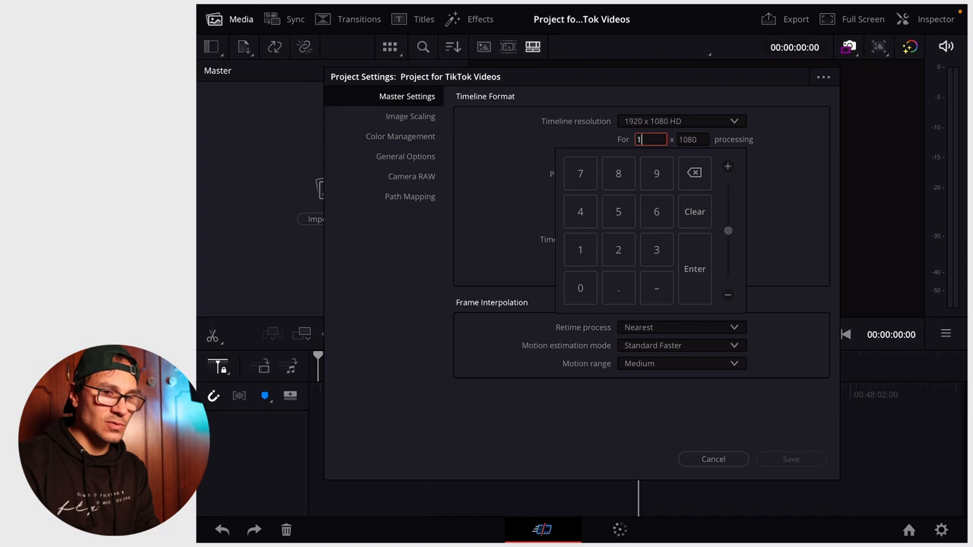